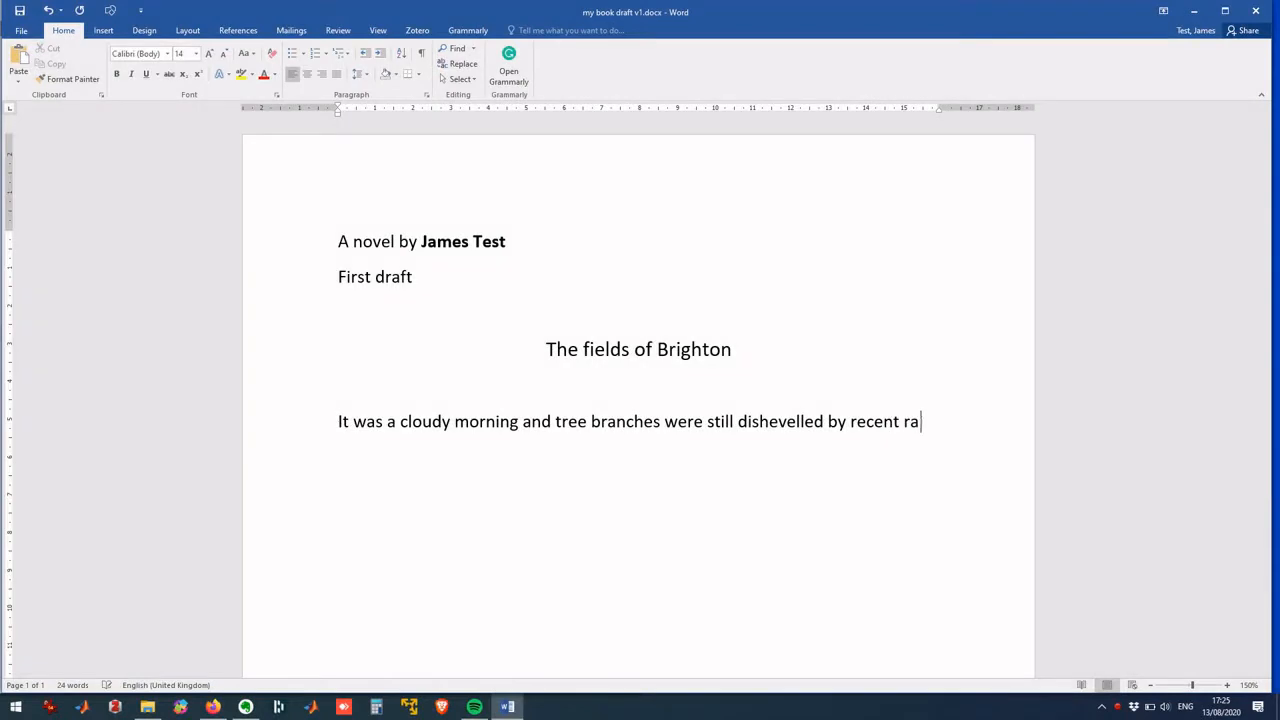
Type "in." to end the novel's opening sentence in the Word draft
type("in.")
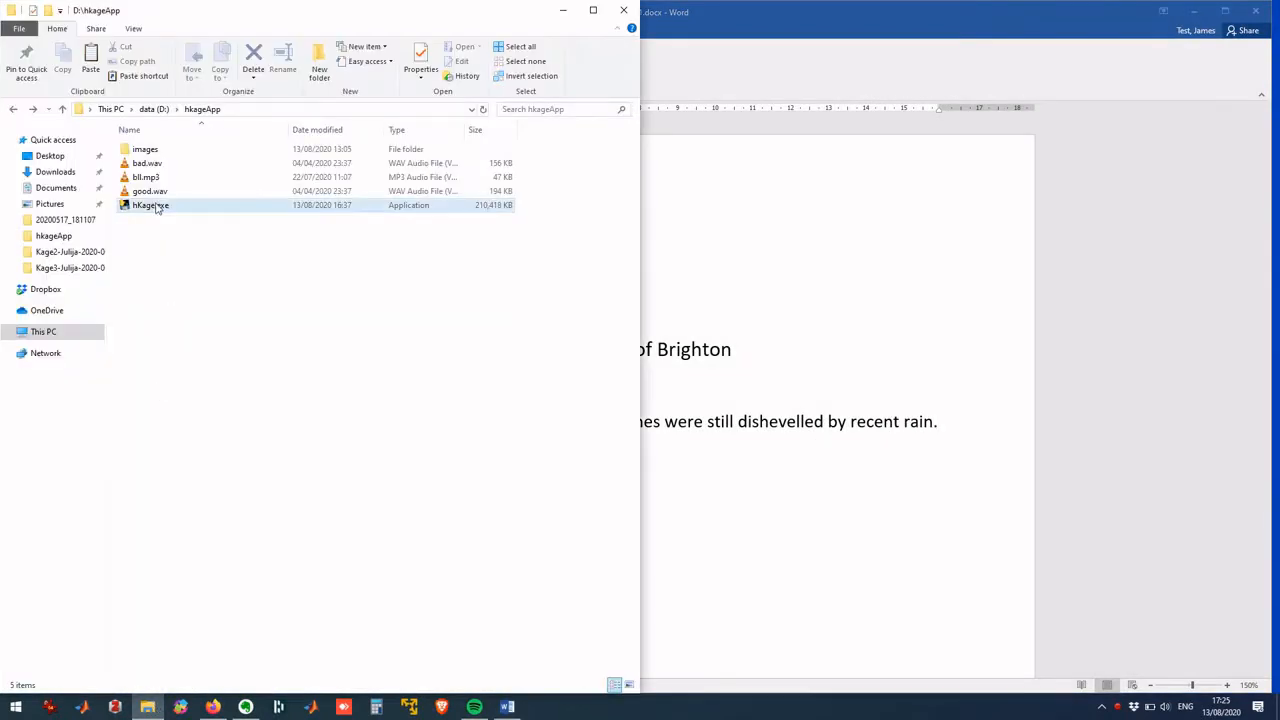
Run hKage.exe from the D:\hkageApp folder
double_click(150, 205)
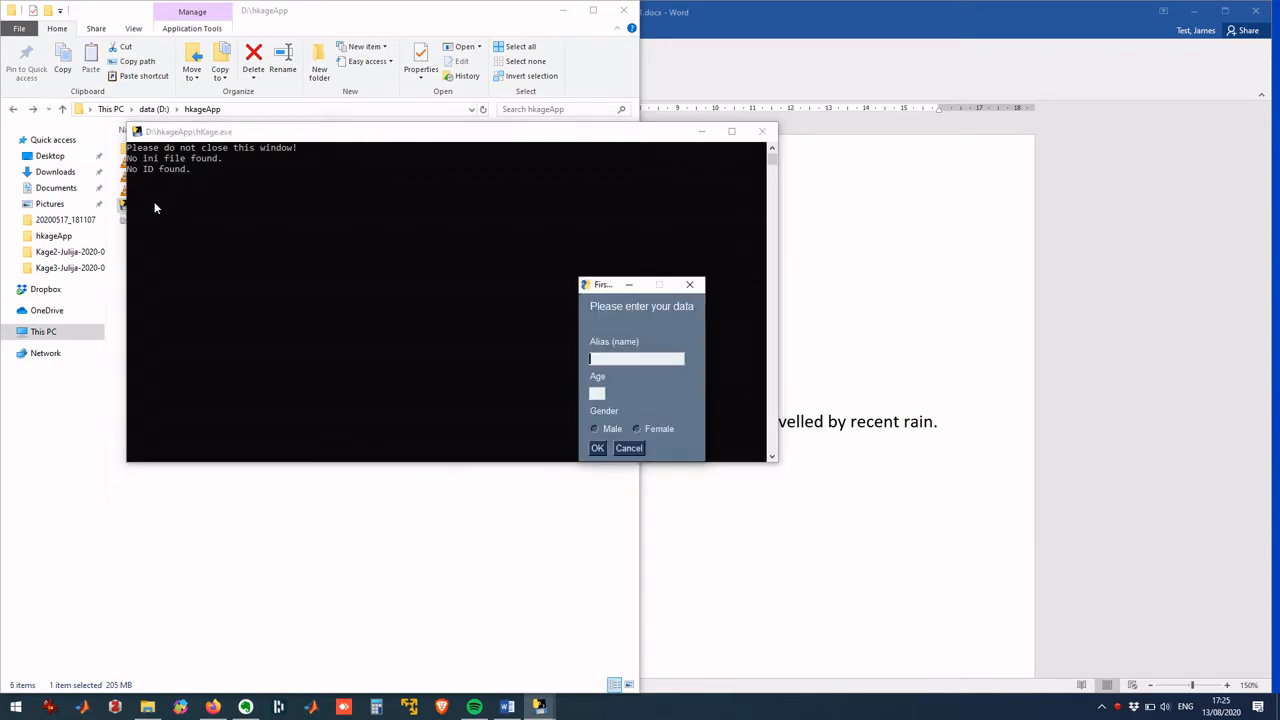
Register alias 'James T', age 51, gender Male in the hKage form
left_click(637, 359)
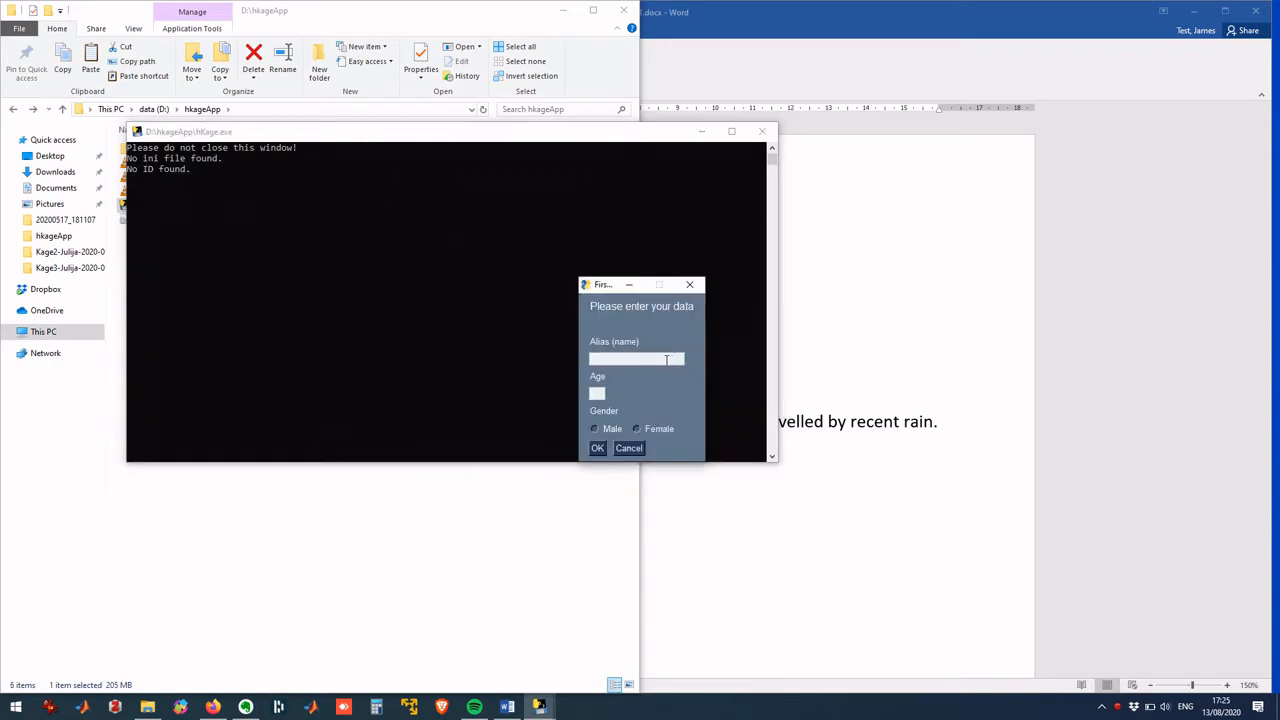
type("James Test")
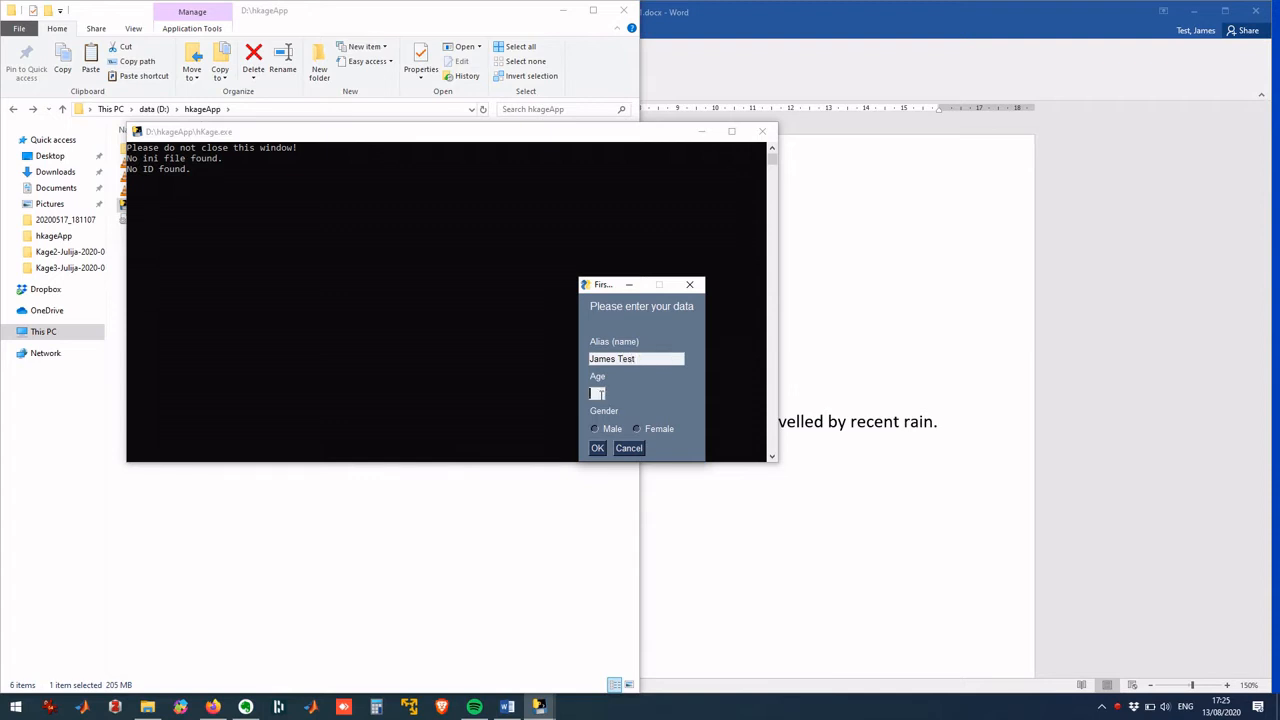
type("51")
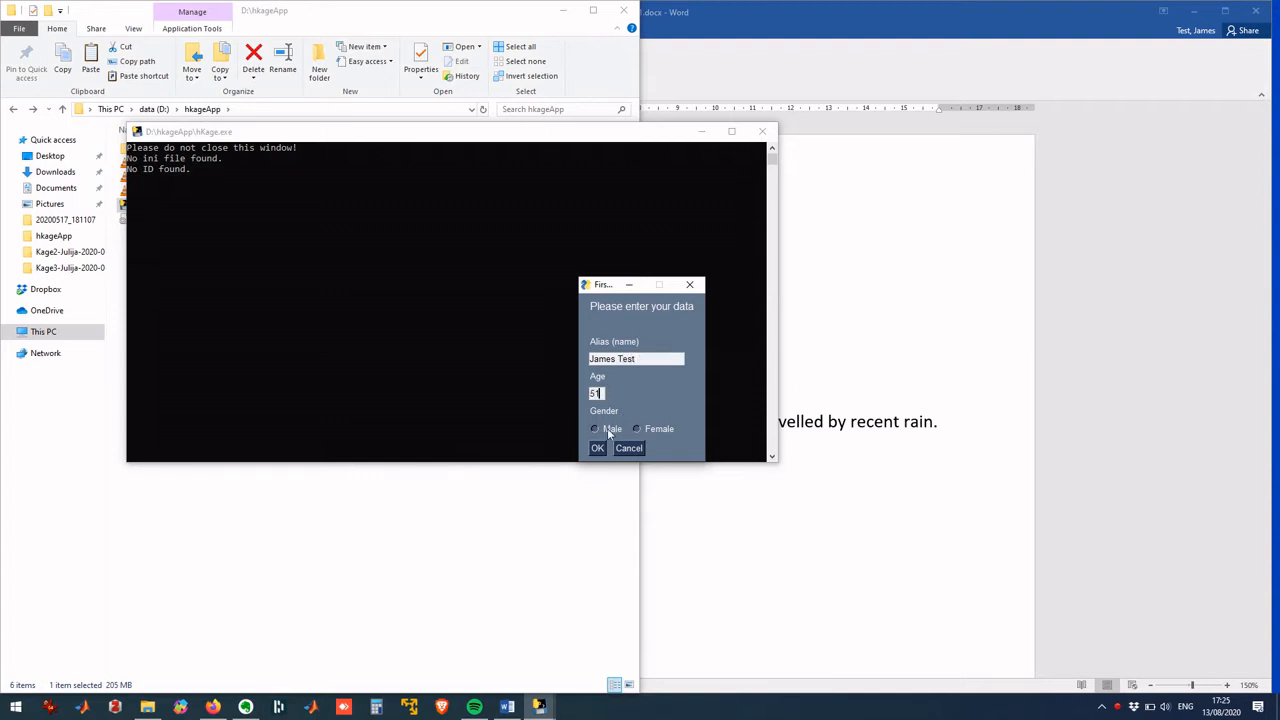
left_click(597, 448)
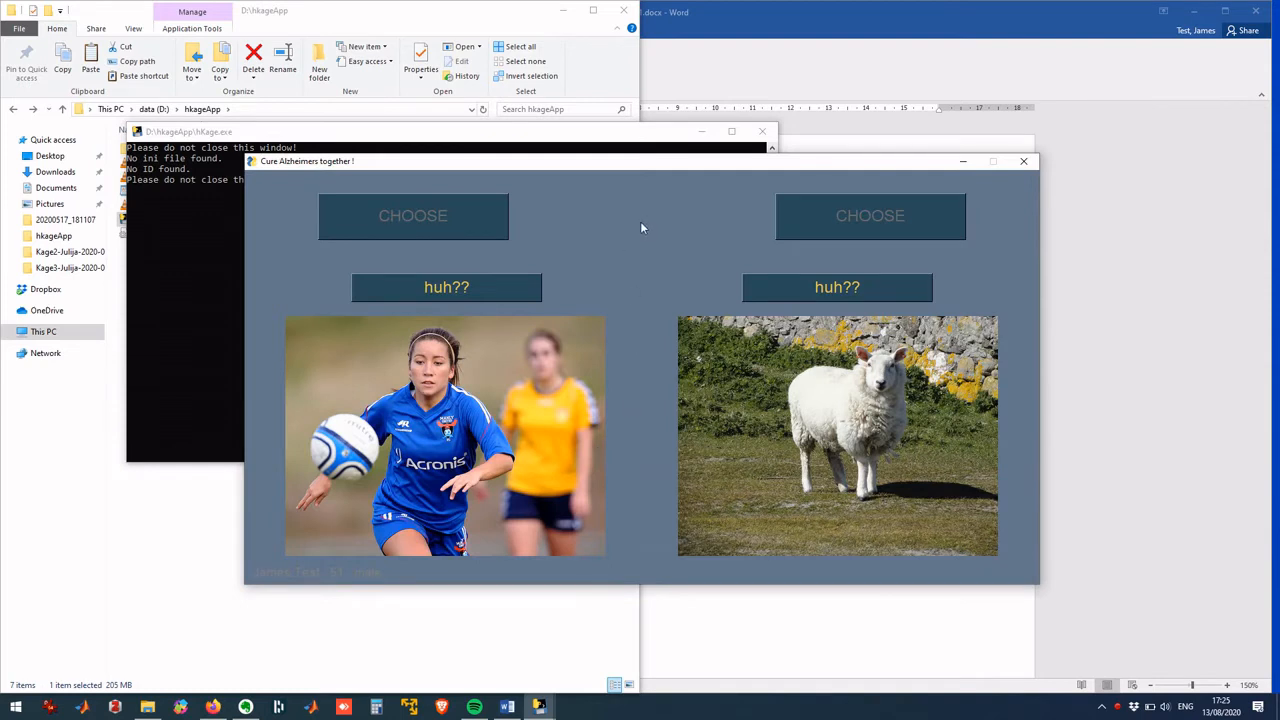
mouse_move(700, 263)
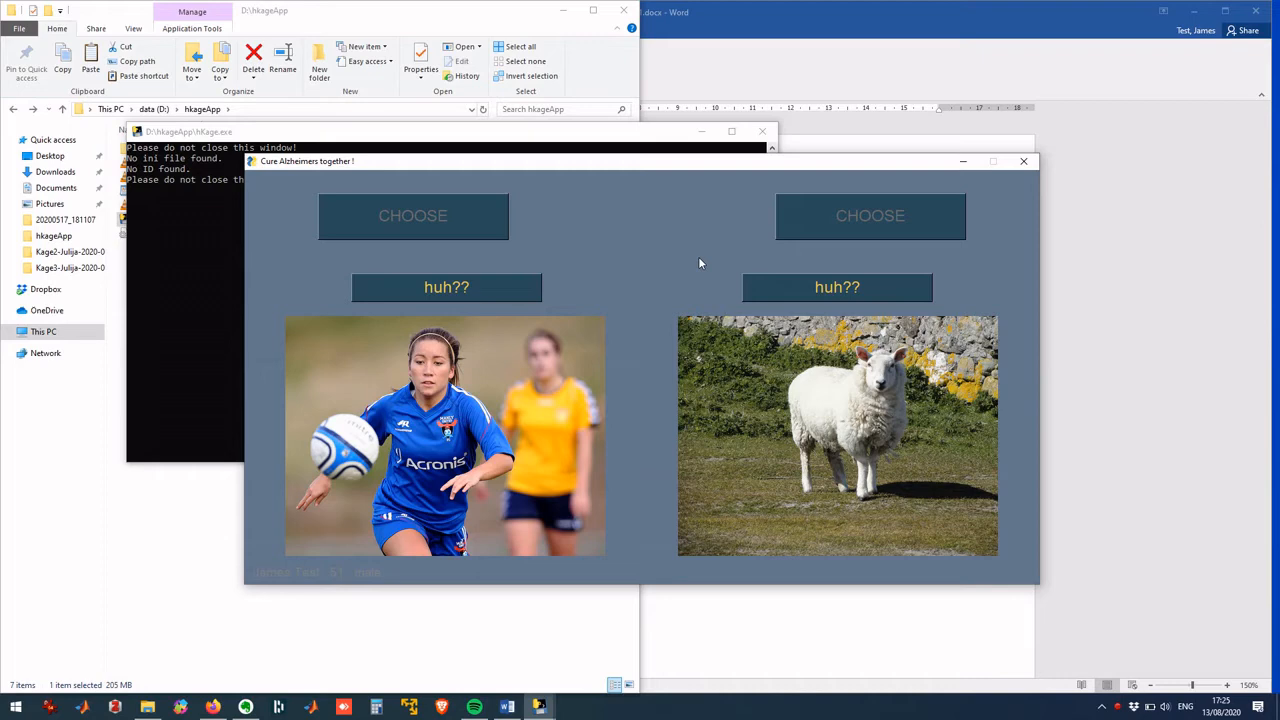
mouse_move(660, 283)
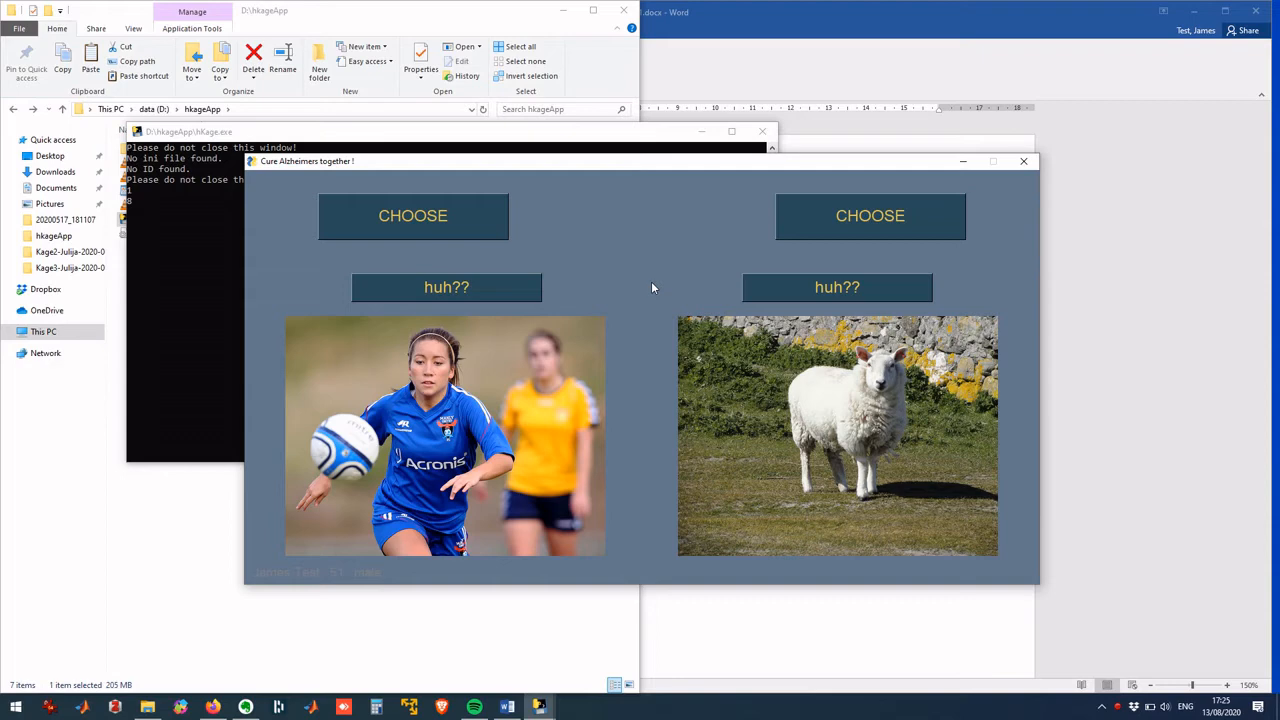
mouse_move(670, 250)
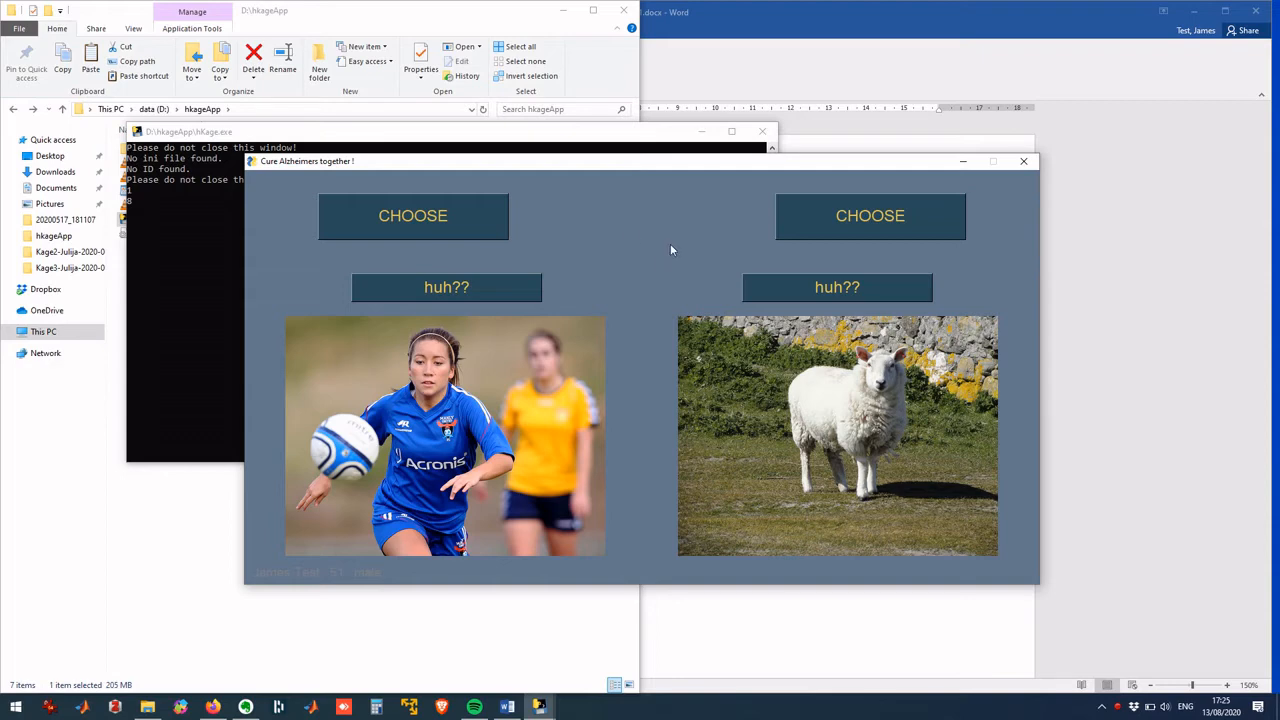
Put the hKage picture-choice game window aside
left_click(869, 215)
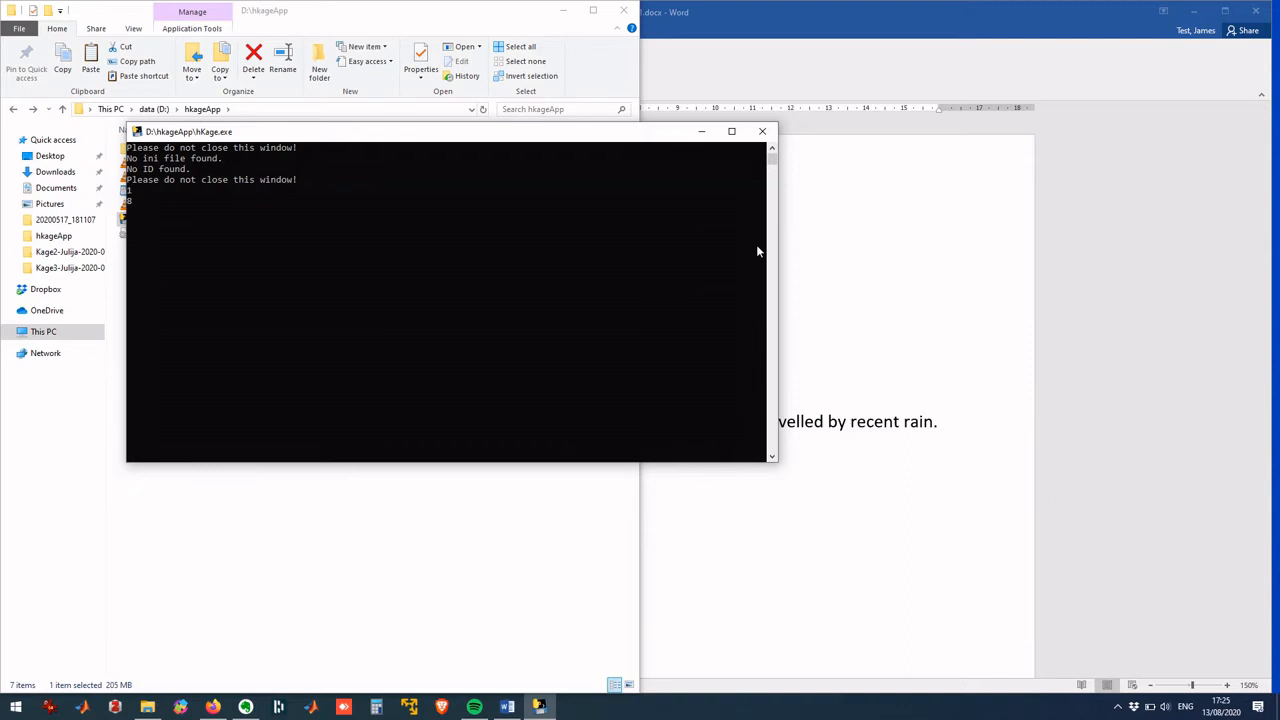
mouse_move(867, 293)
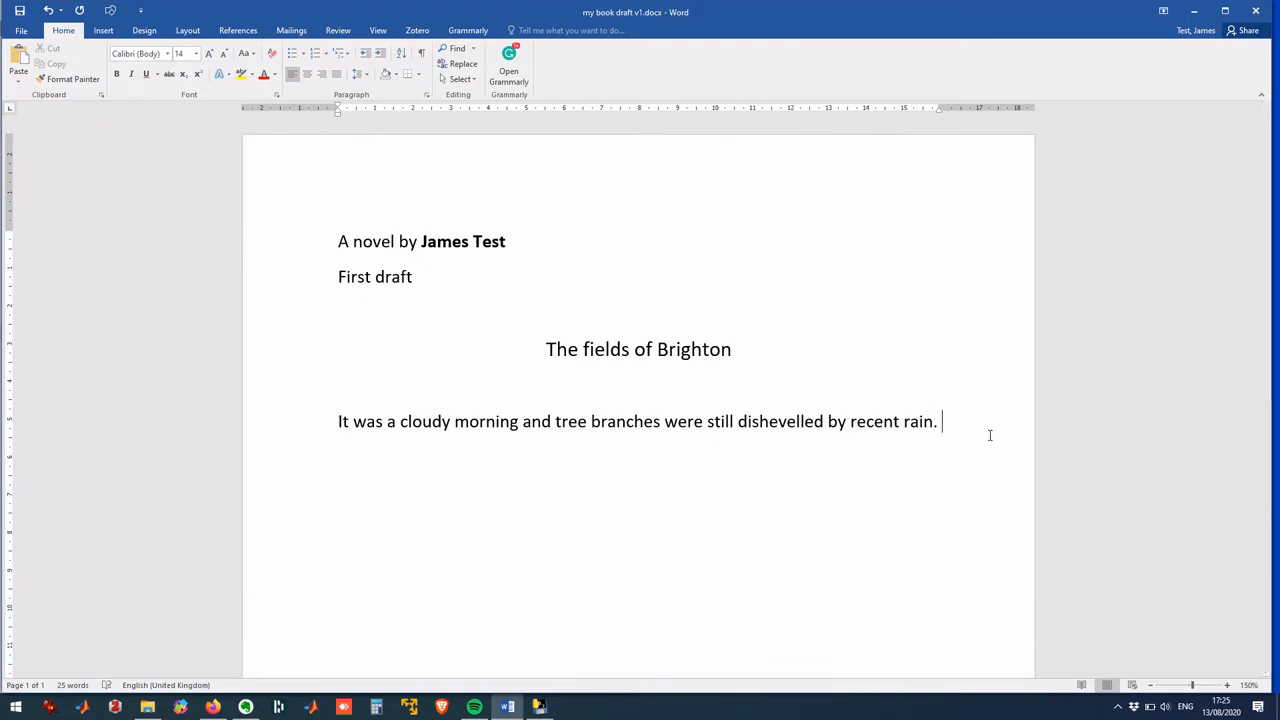
Type 'Detective James checked his watch and furrowed his eyebrows.' and begin 'Peter w'
type("Detective")
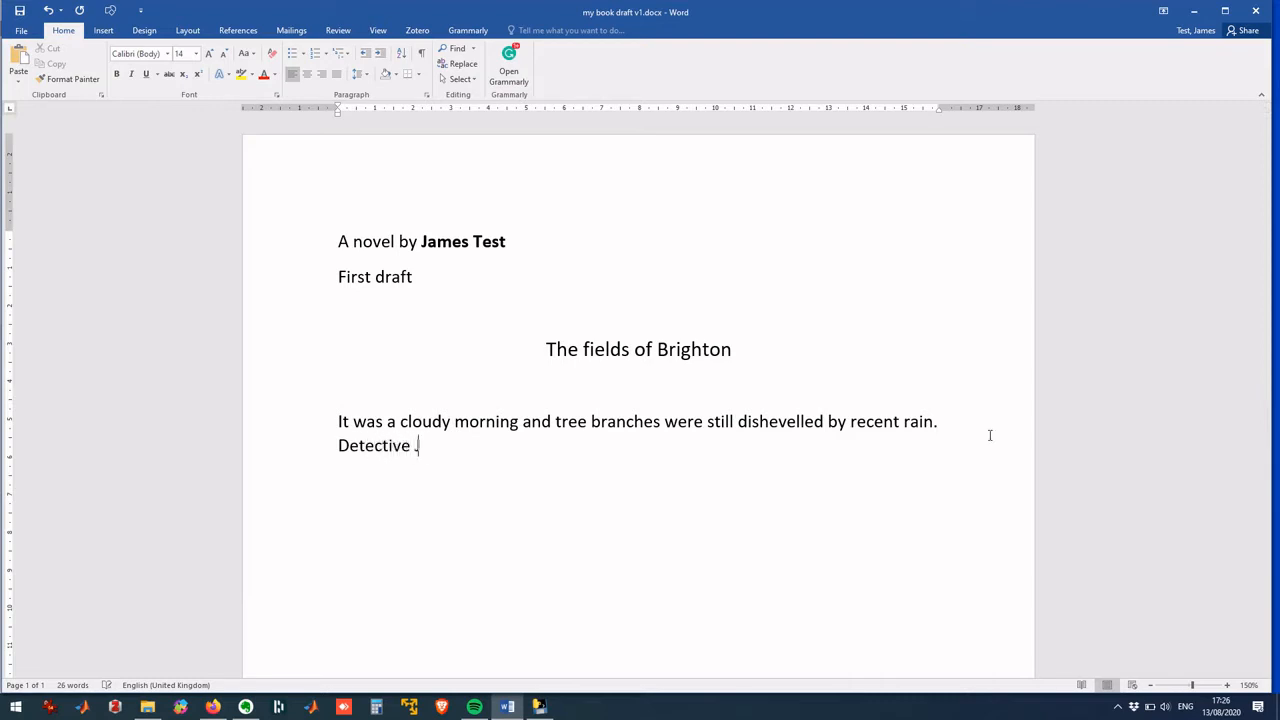
type("James chec")
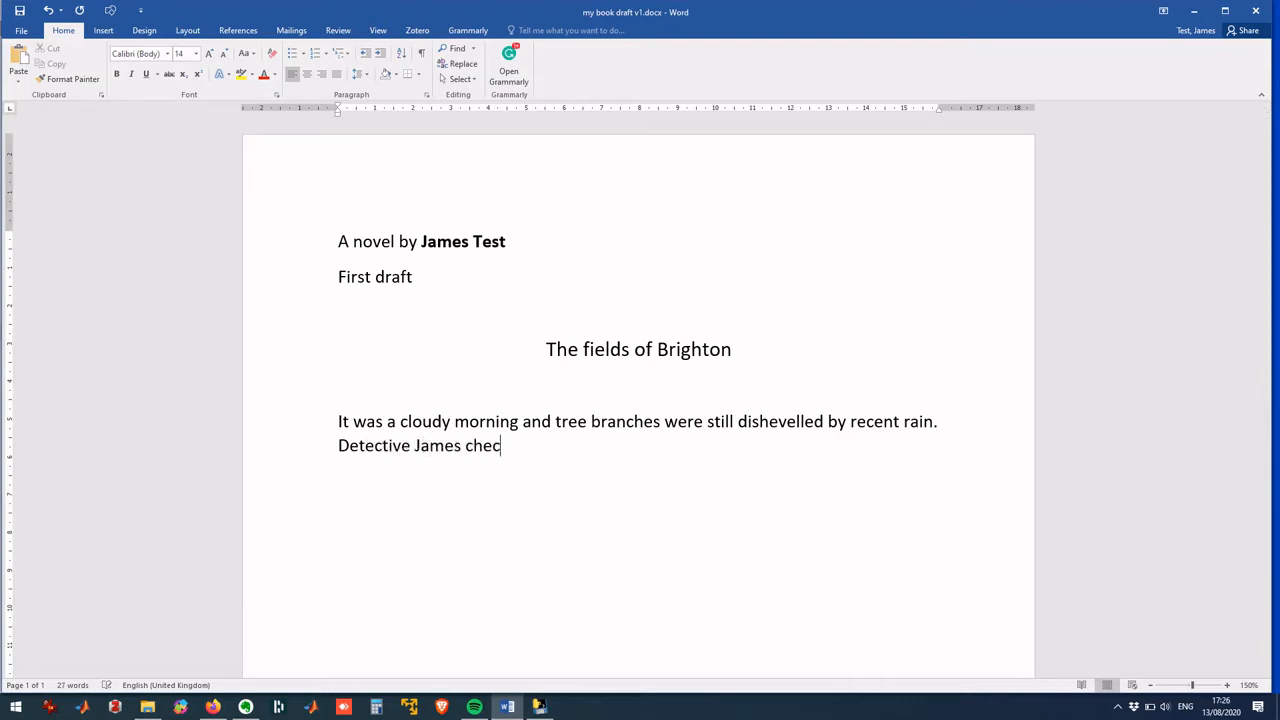
type("ked his wat")
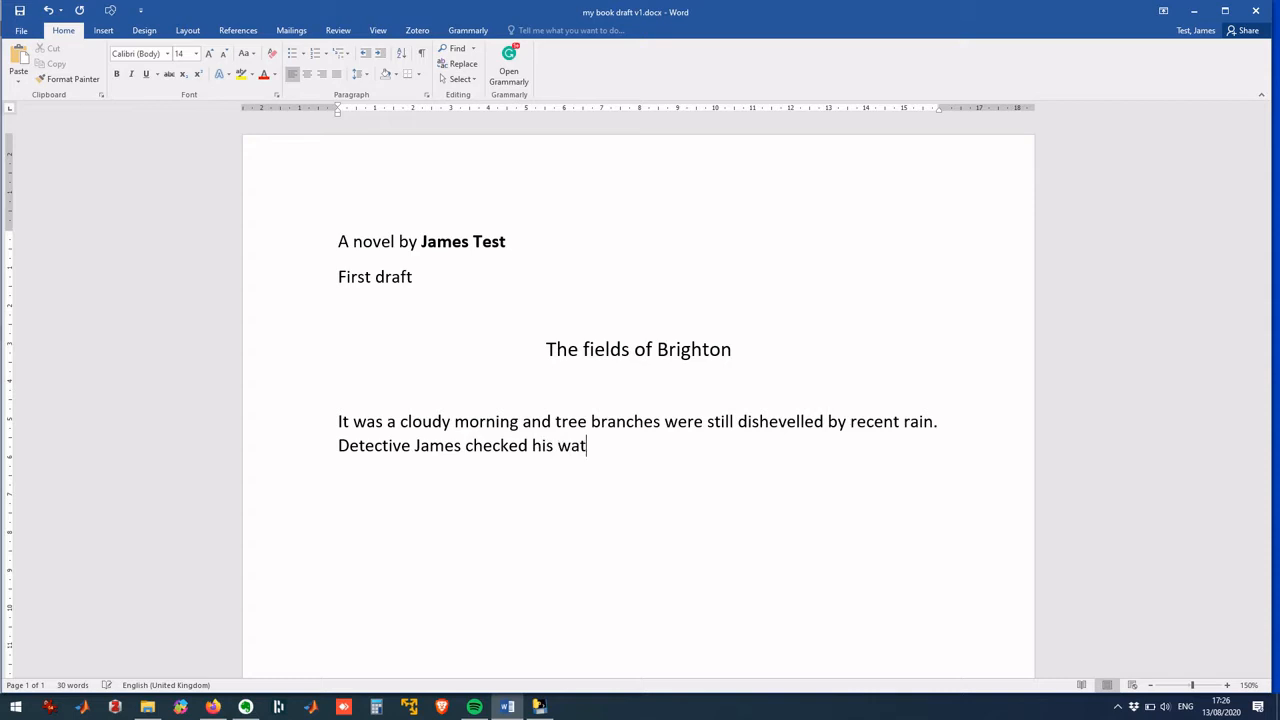
type("ch and")
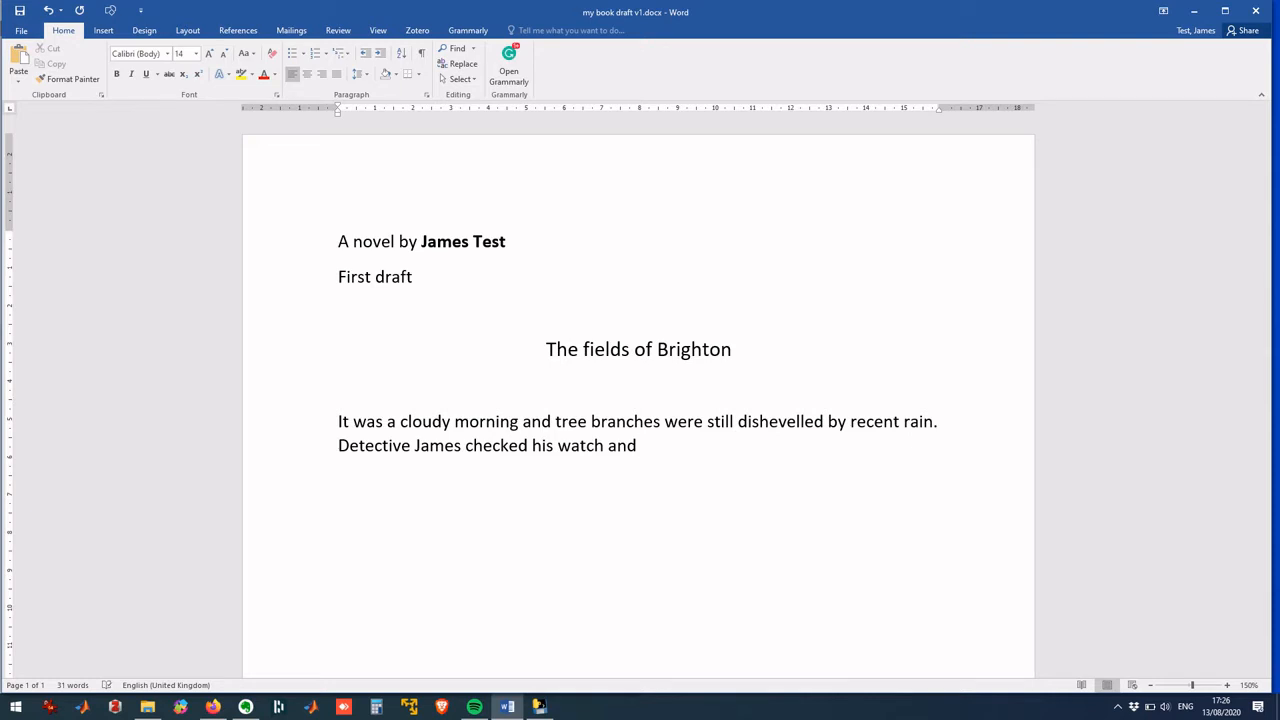
type("furrowed his")
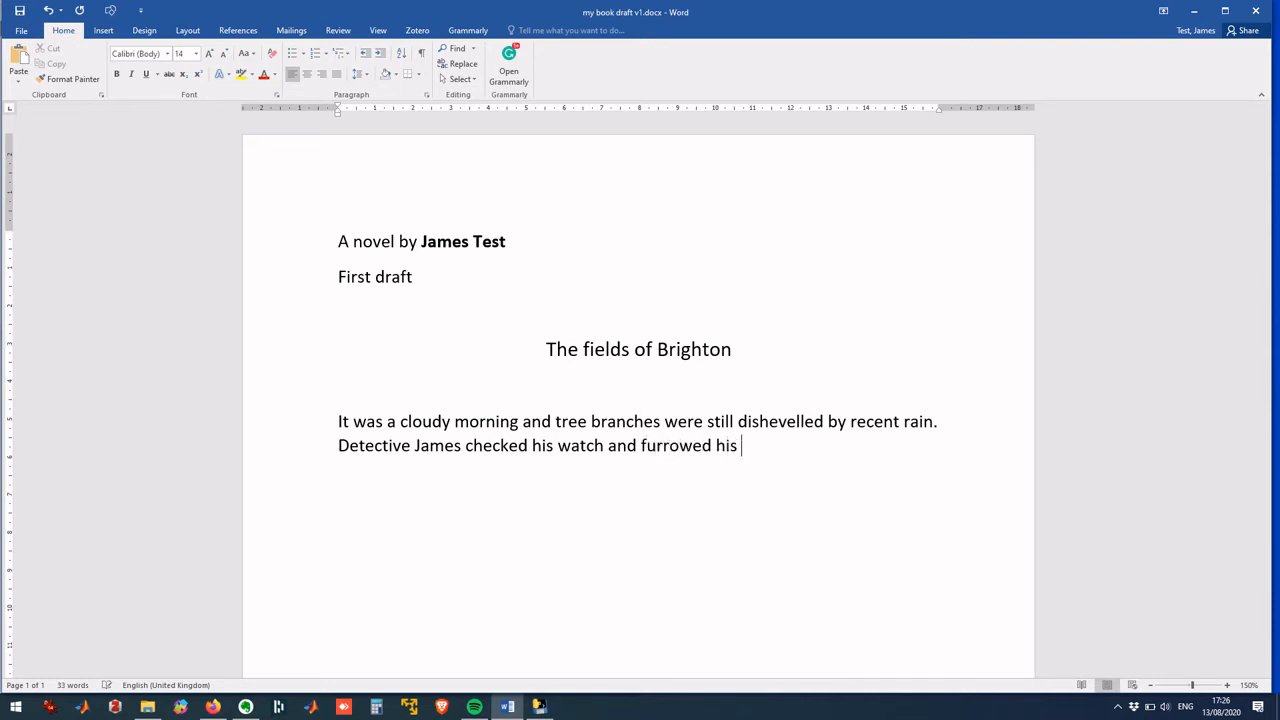
type("eyebrows.")
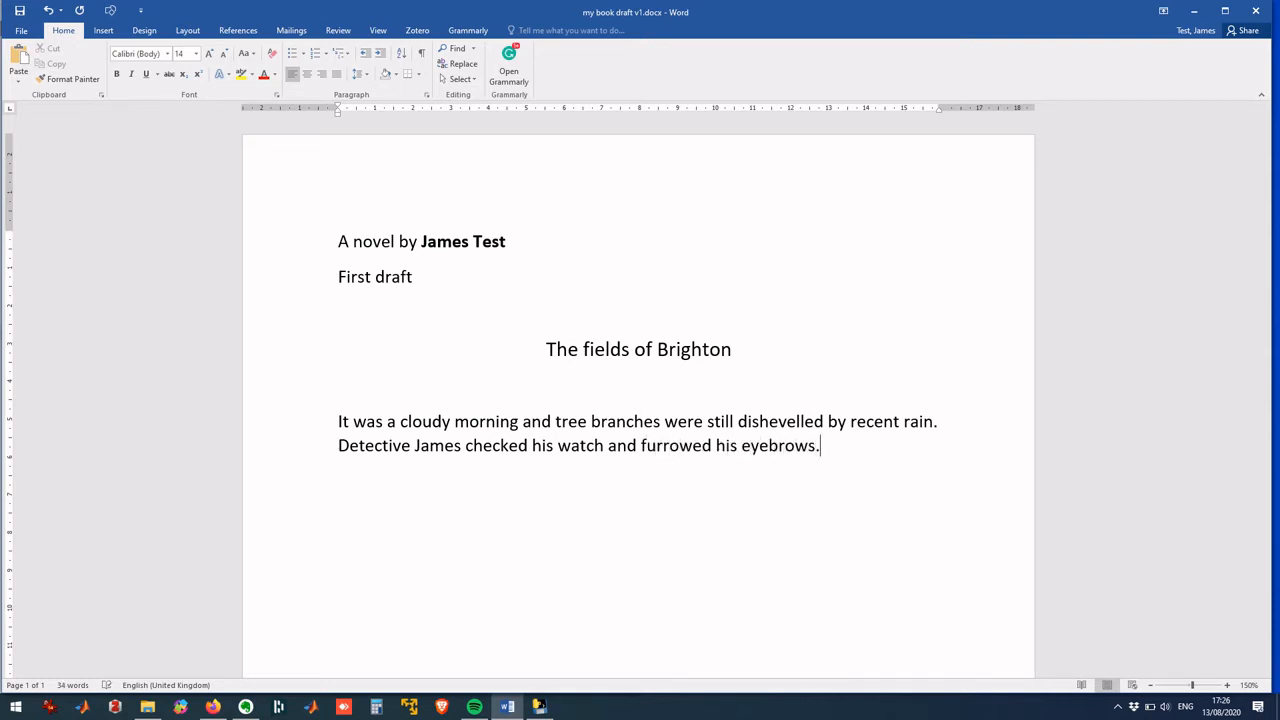
type("\" \"")
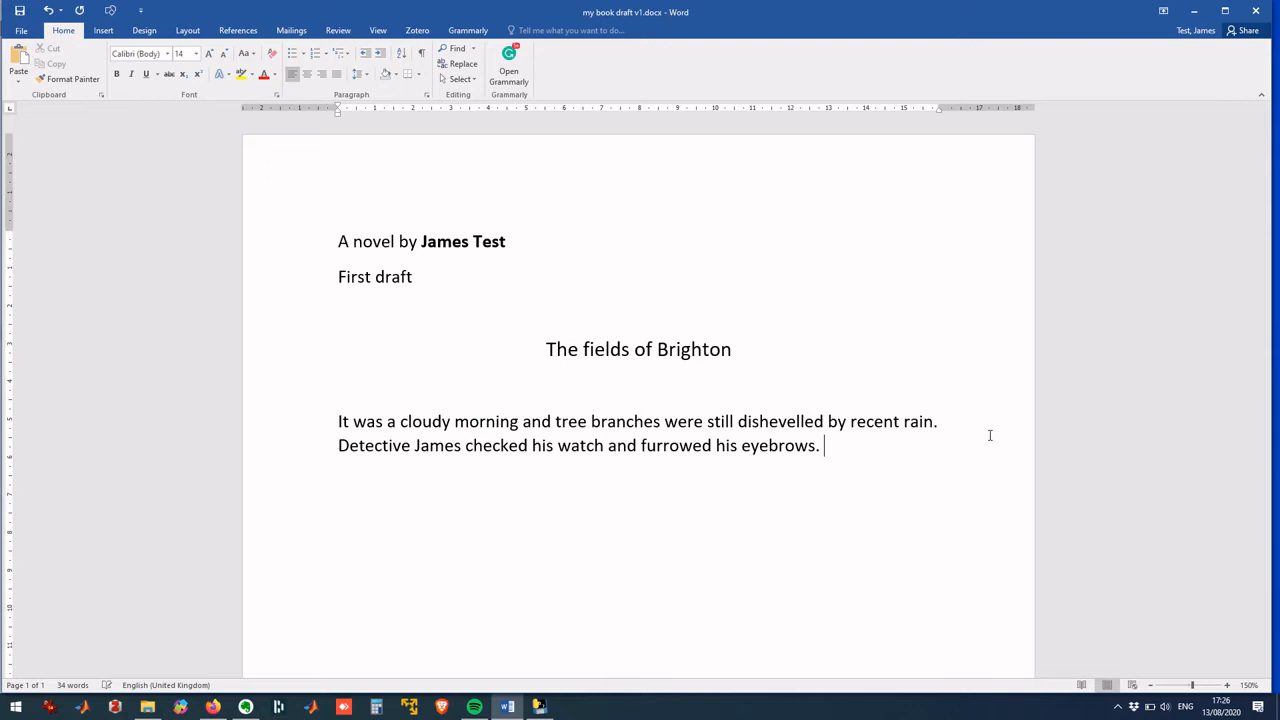
type("Peter")
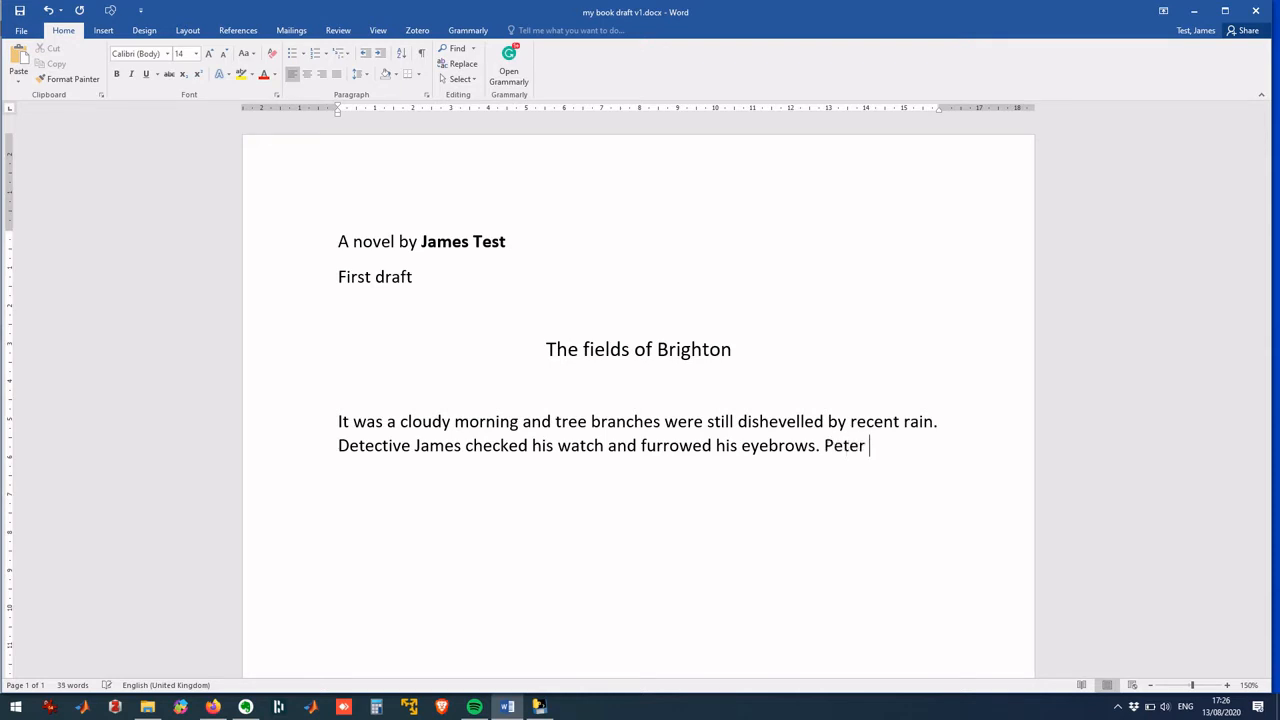
type("w")
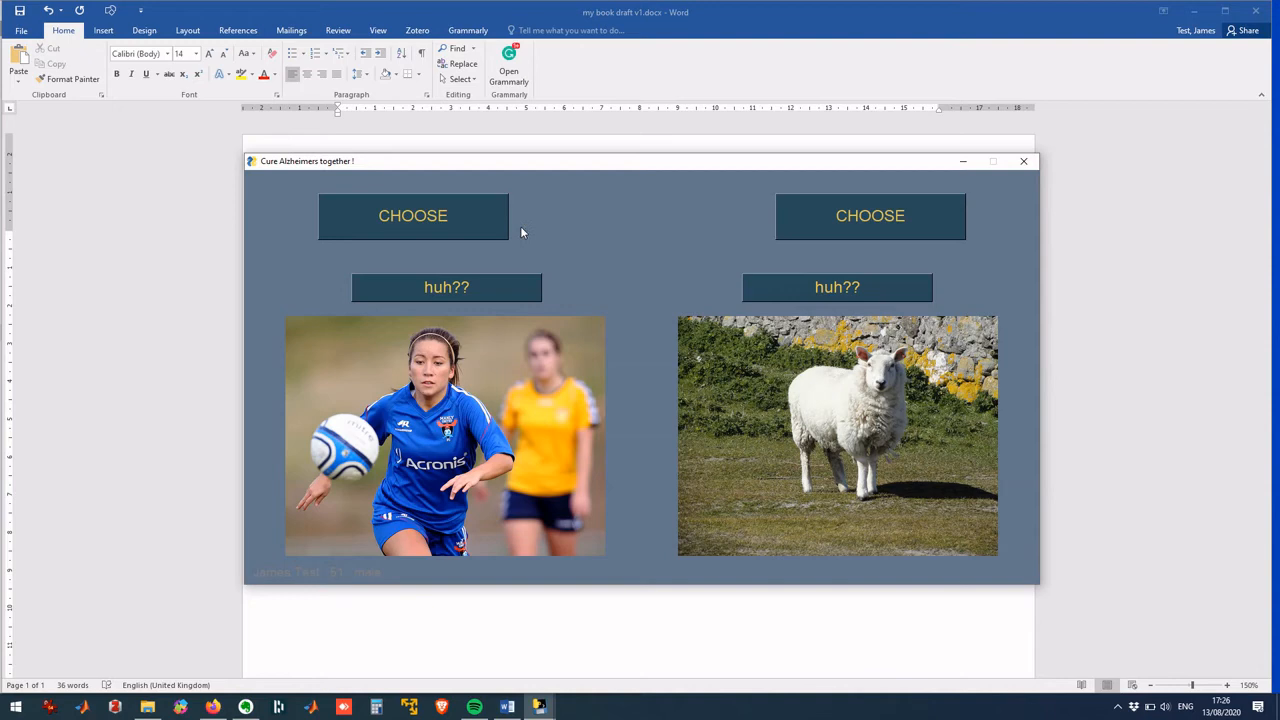
Choose the football player picture with the left CHOOSE button
left_click(413, 216)
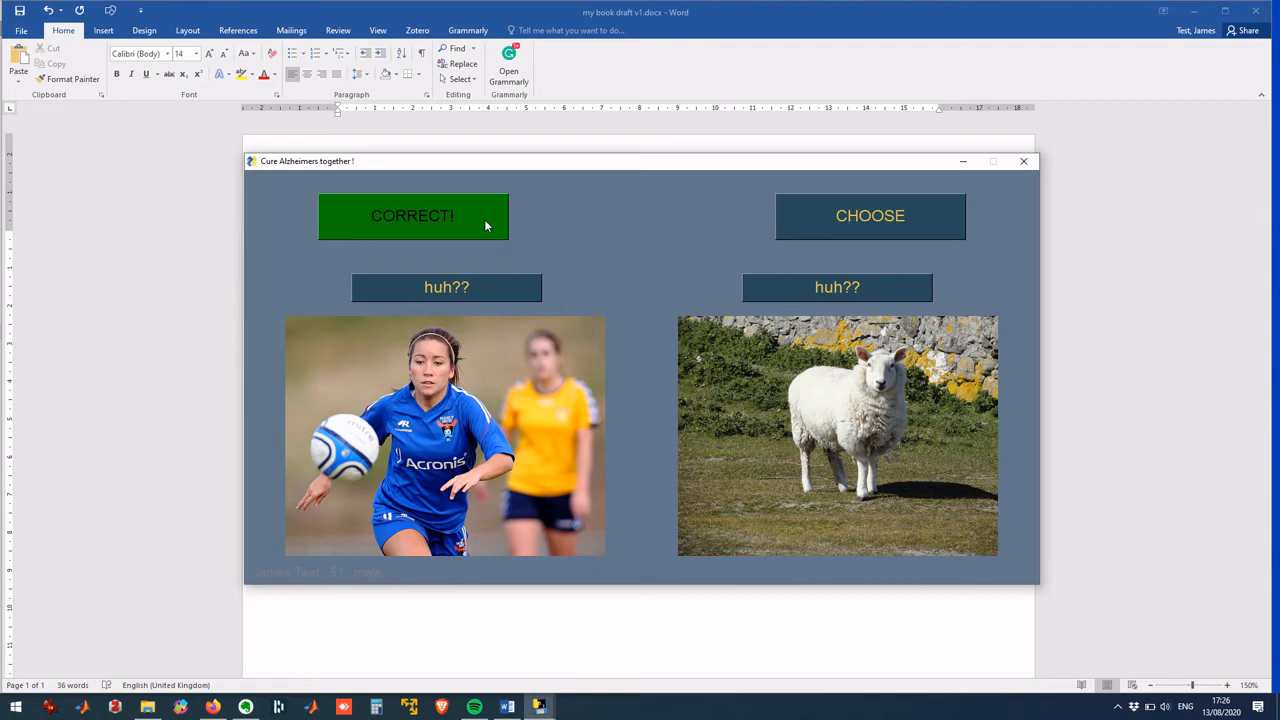
mouse_move(1067, 319)
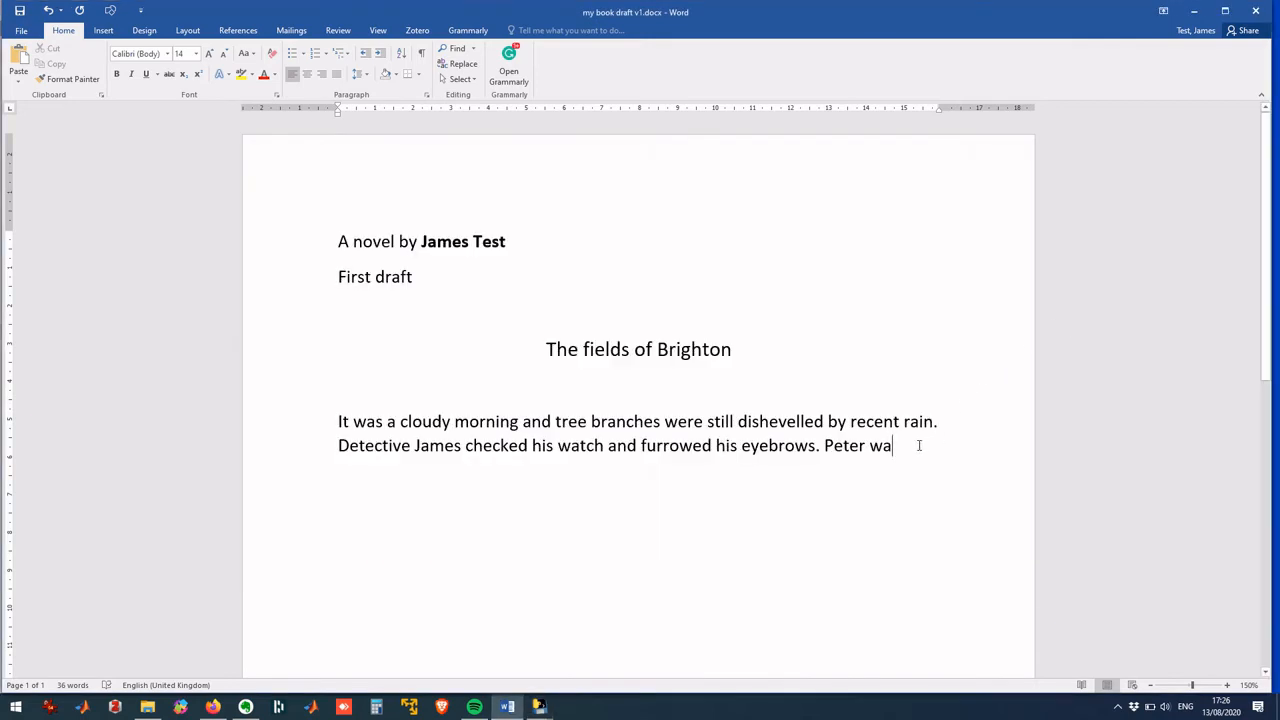
Continue with Peter being late again and James pacing the river path, ending 'closer and closer.'
type("s late again. He st")
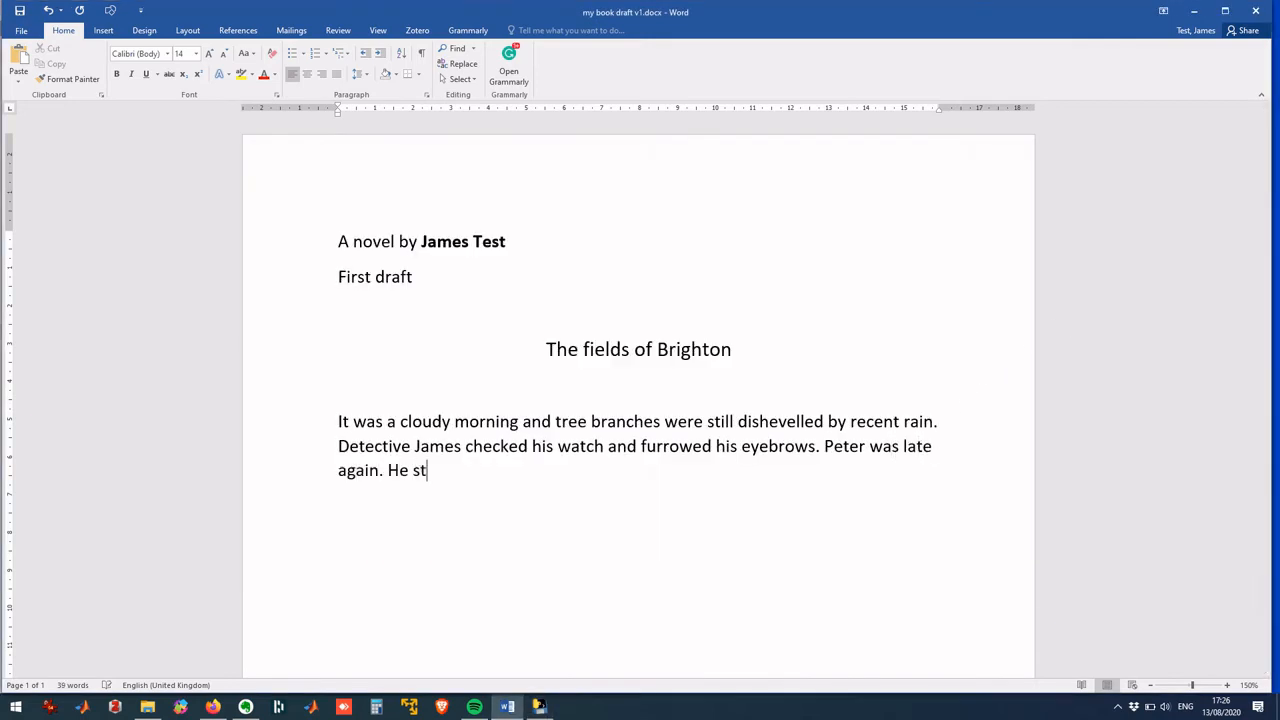
type("arted pacing along the river path and took out his smartphone. Th")
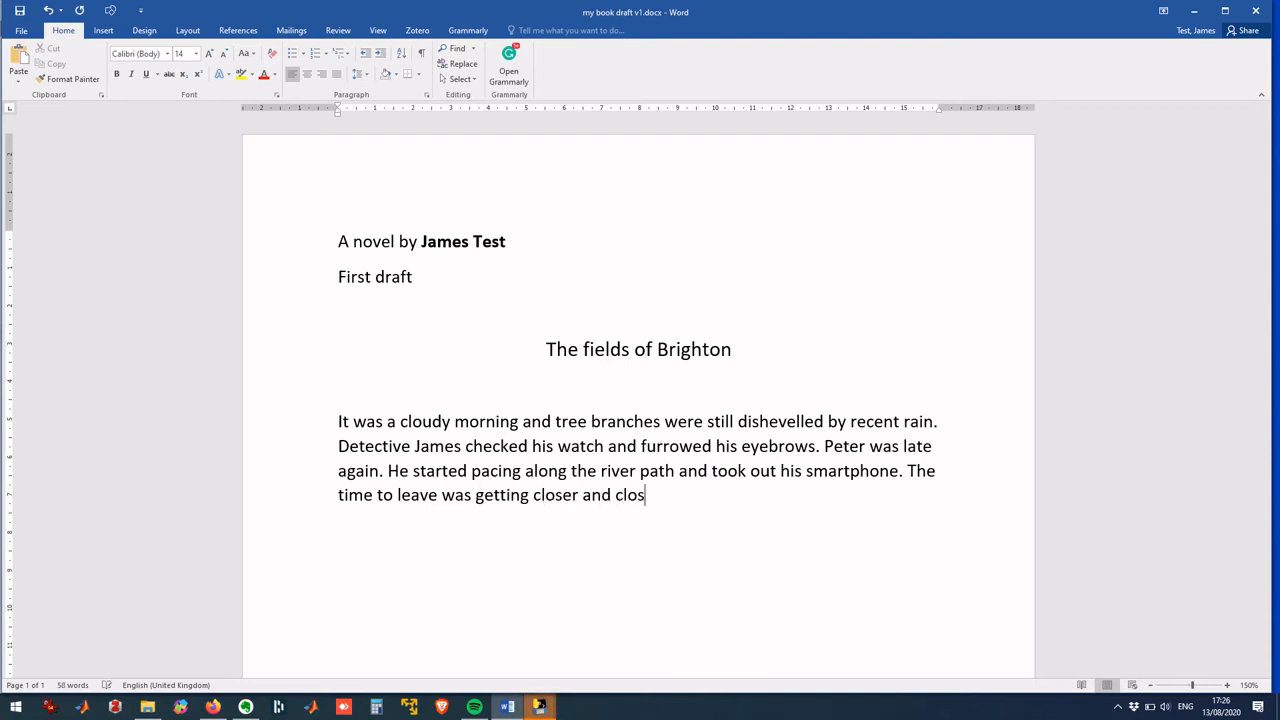
type("er.")
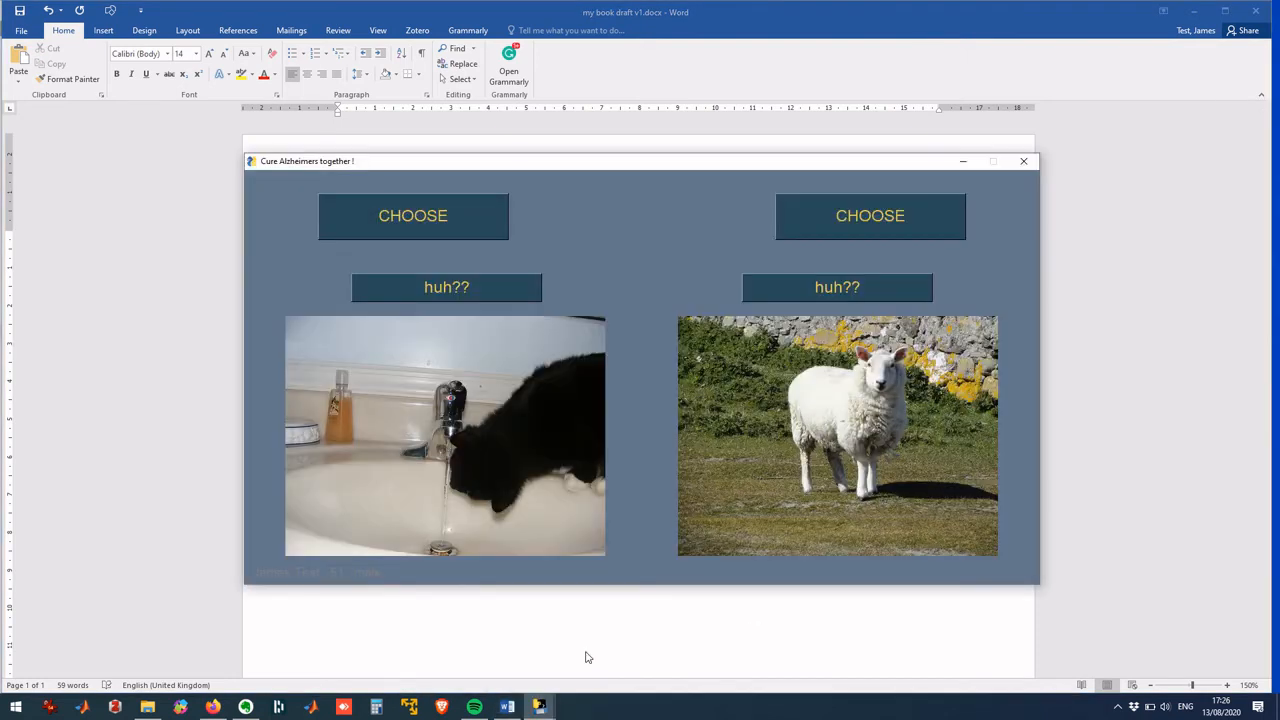
mouse_move(796, 230)
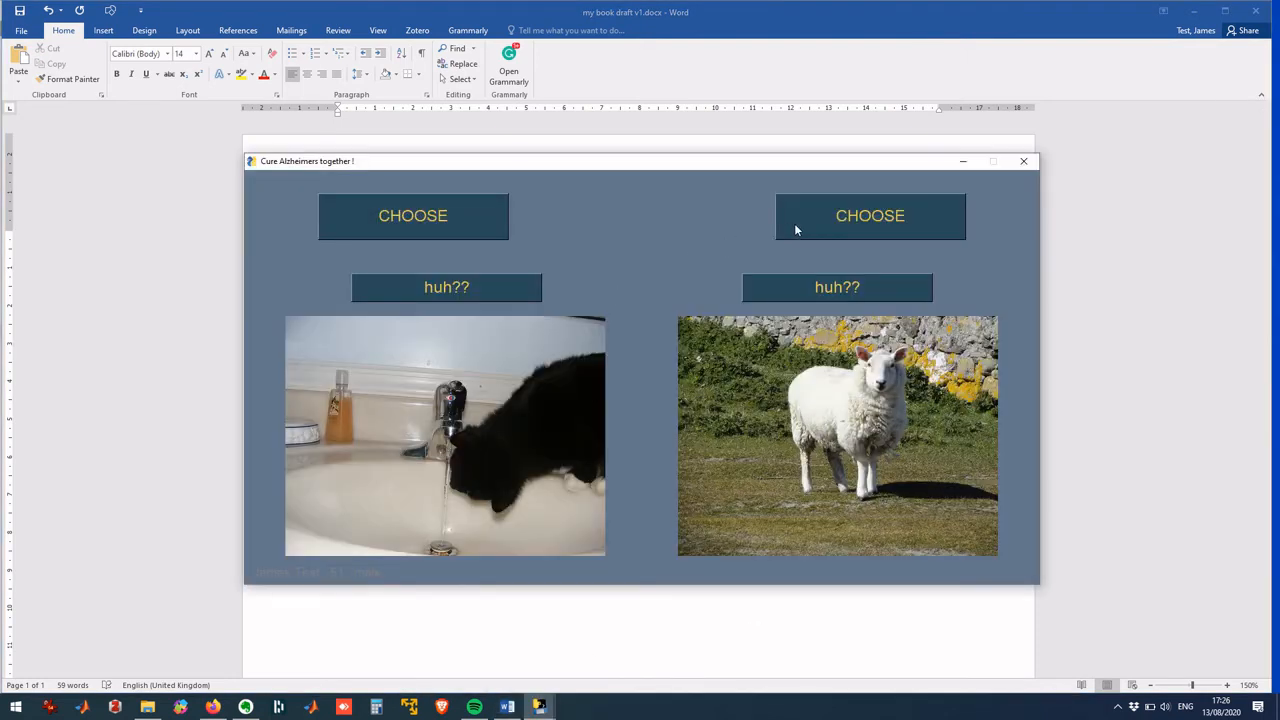
Choose the sheep picture with the right CHOOSE button
left_click(869, 216)
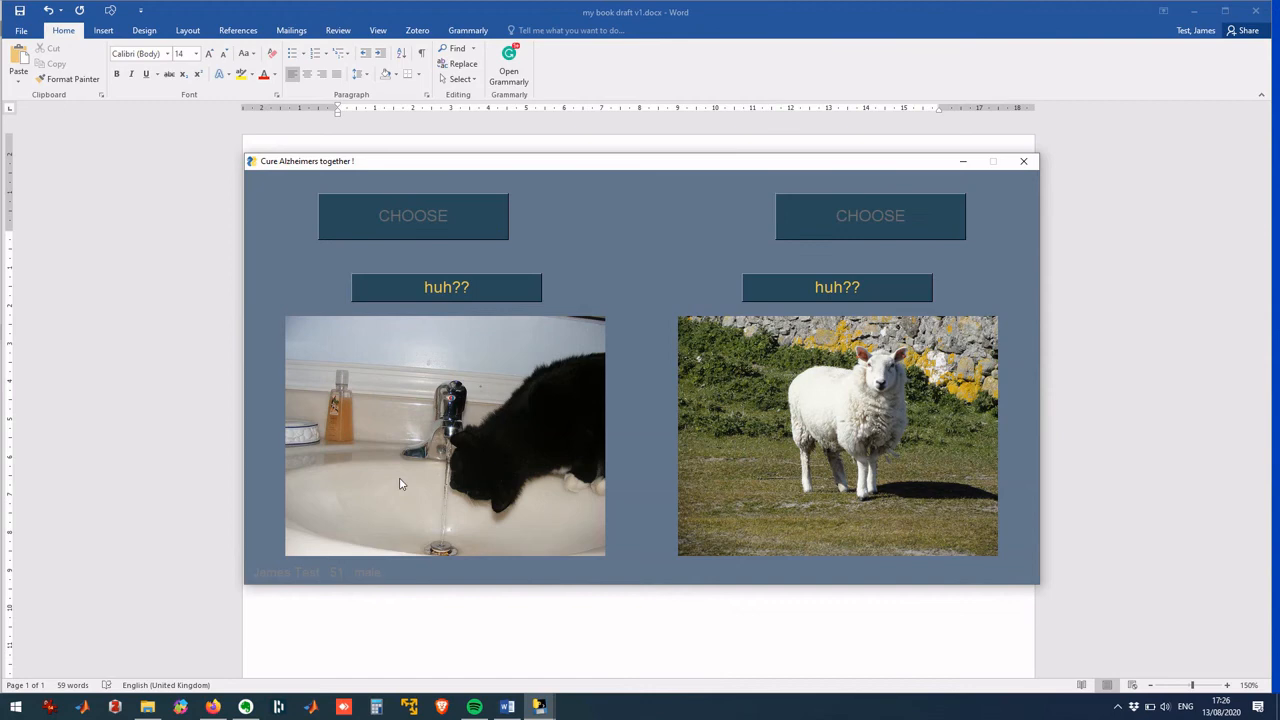
mouse_move(399, 341)
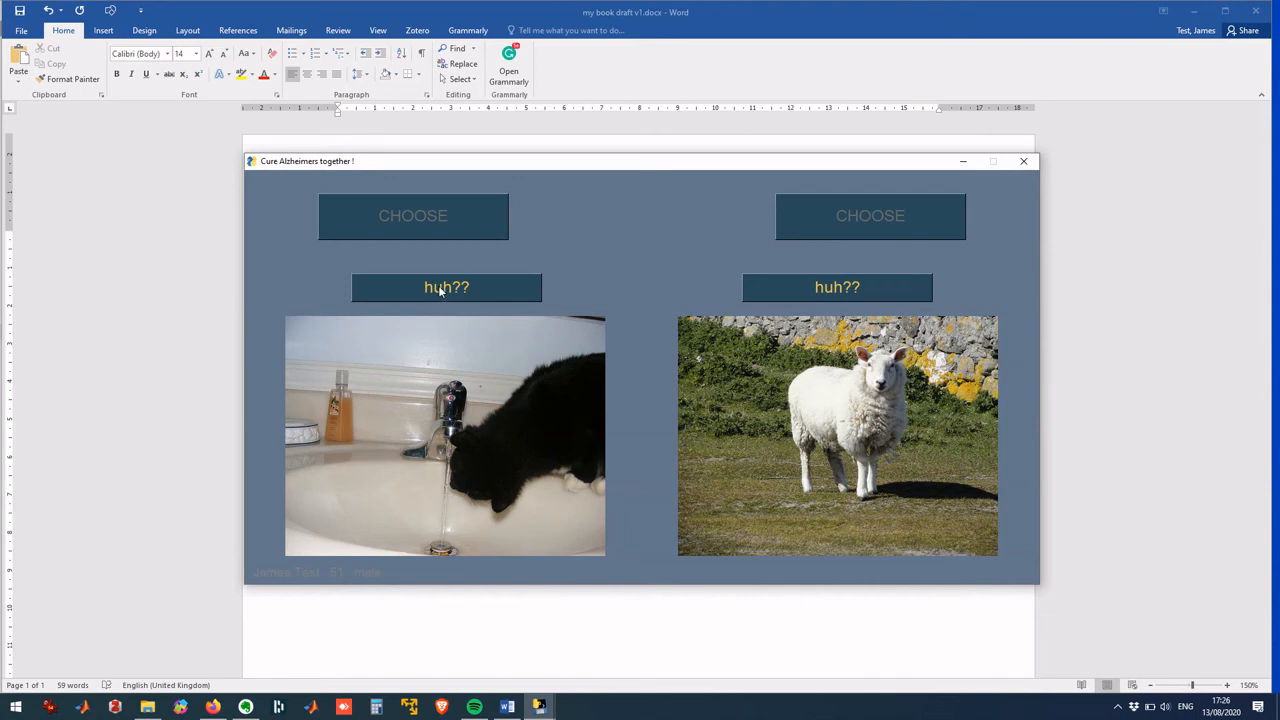
mouse_move(976, 278)
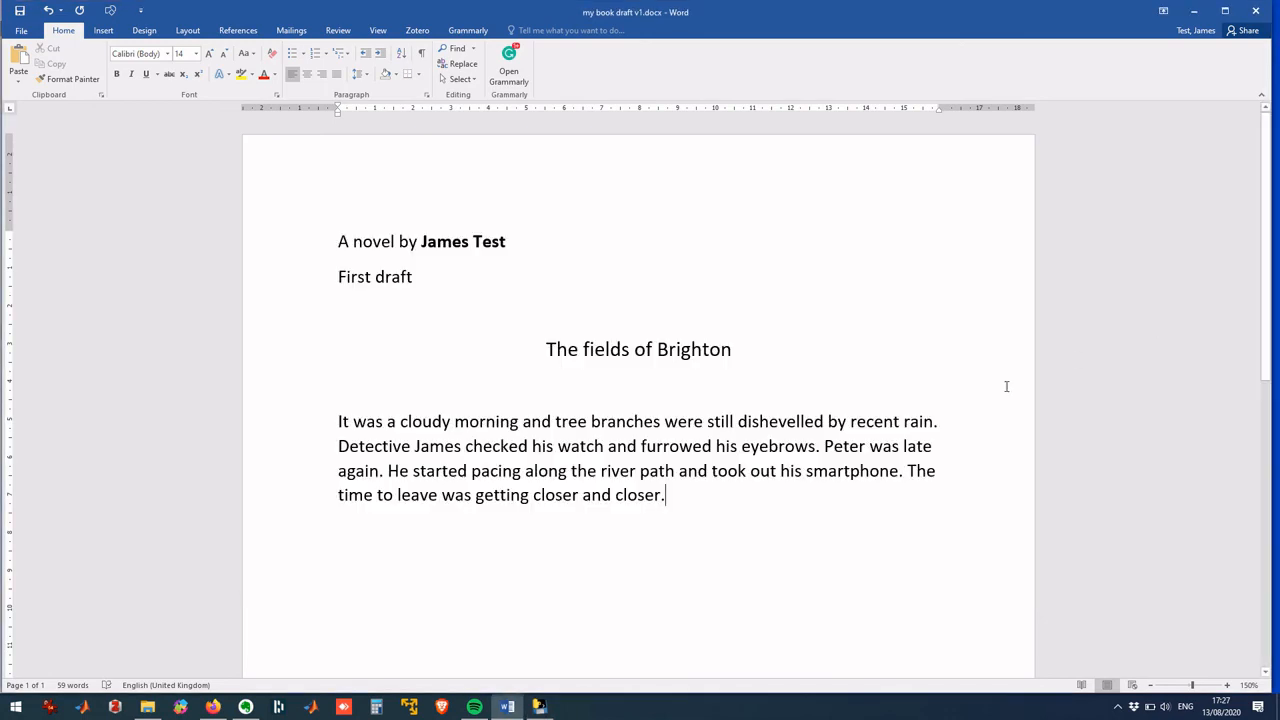
mouse_move(735, 505)
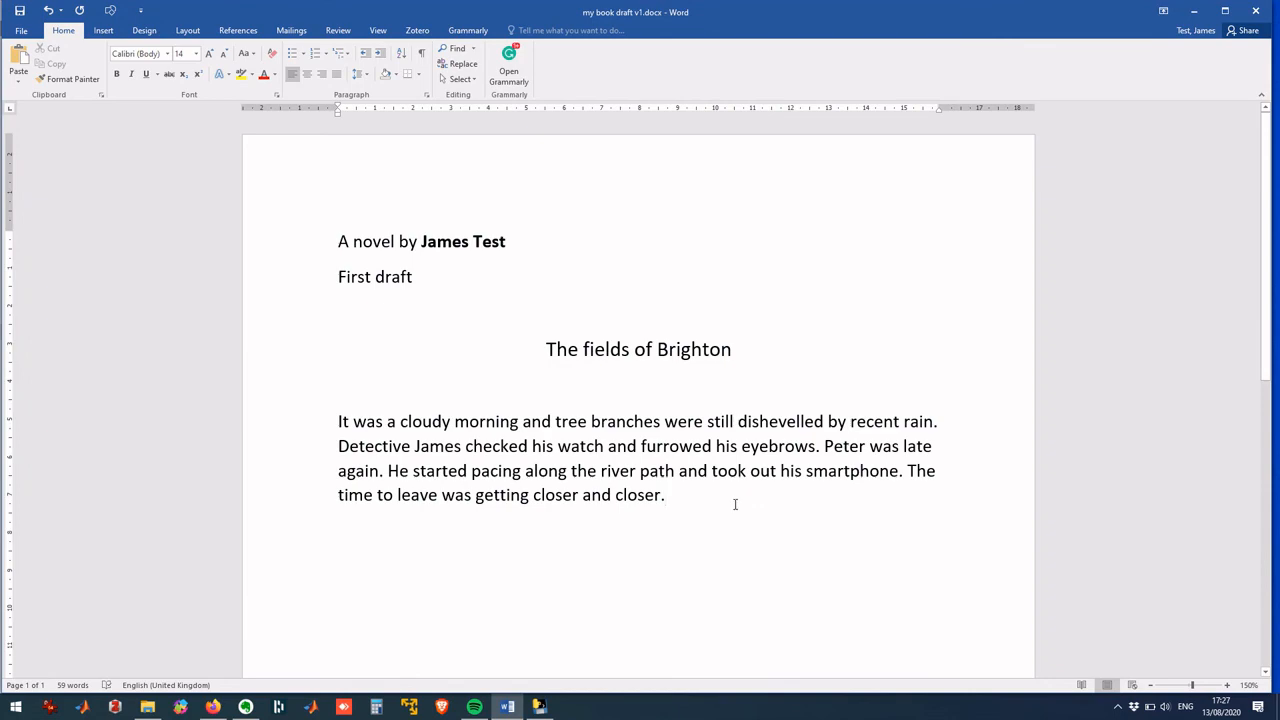
Start a new sentence 'Nex' after 'closer and closer.'
type("Nex")
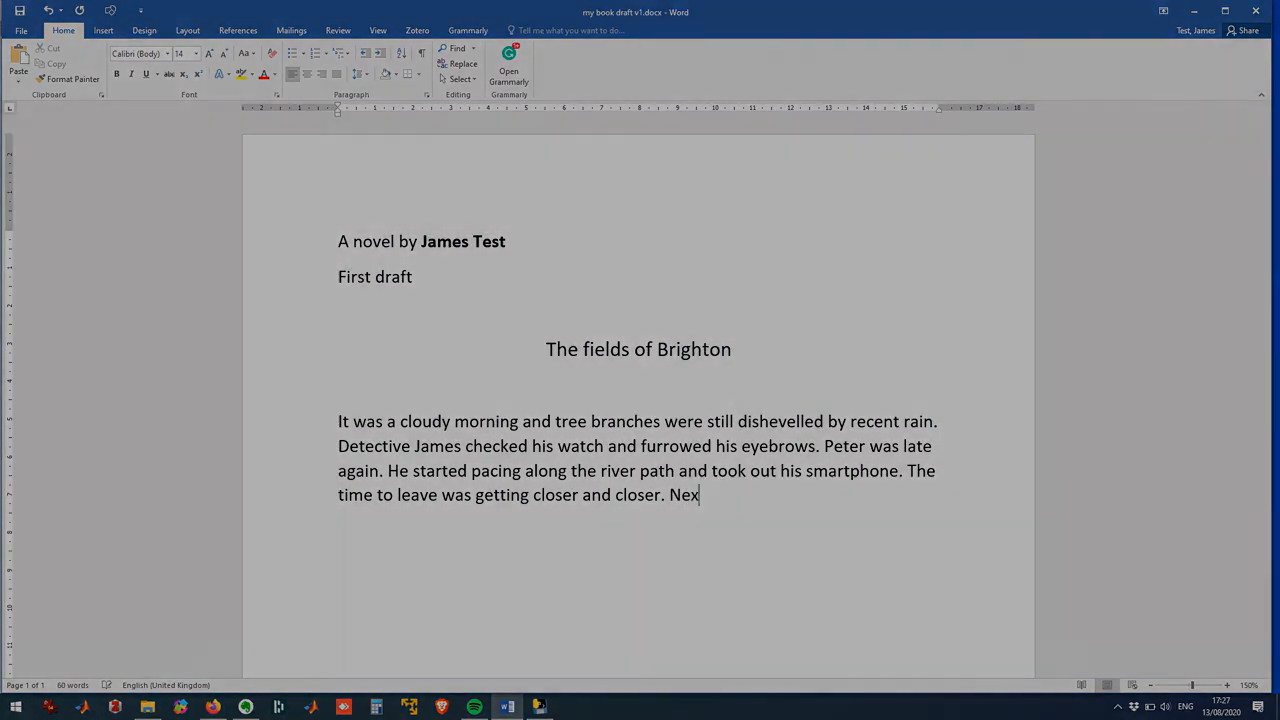